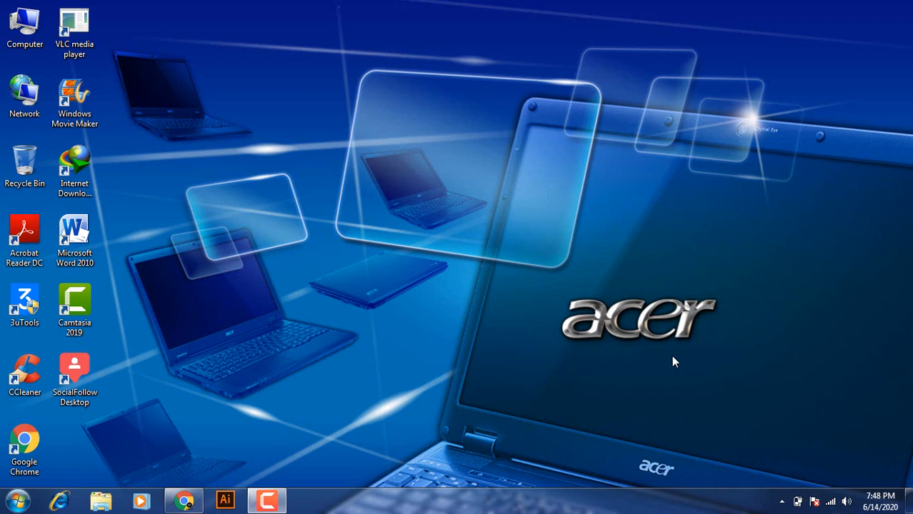
pyautogui.moveTo(522, 246)
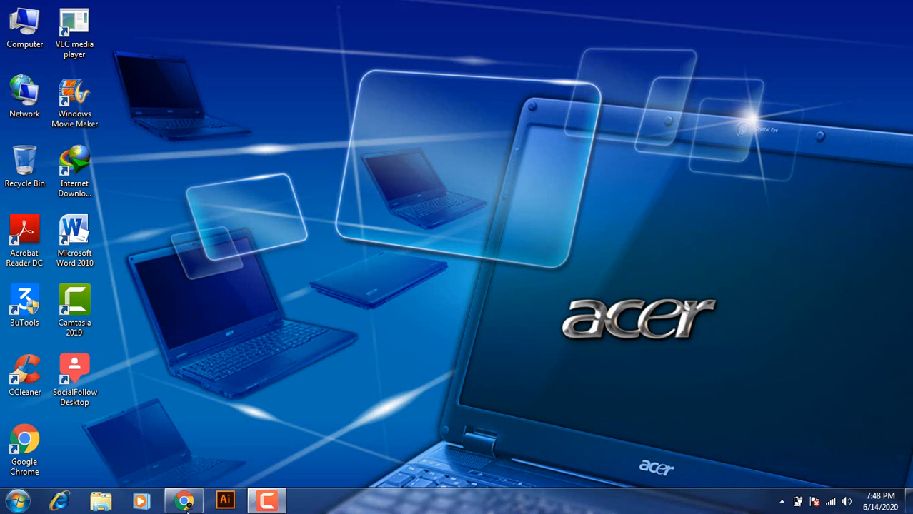
# Step: Sign in to quickappninja.com with a Google account and start a new game from the dashboard
pyautogui.click(183, 500)
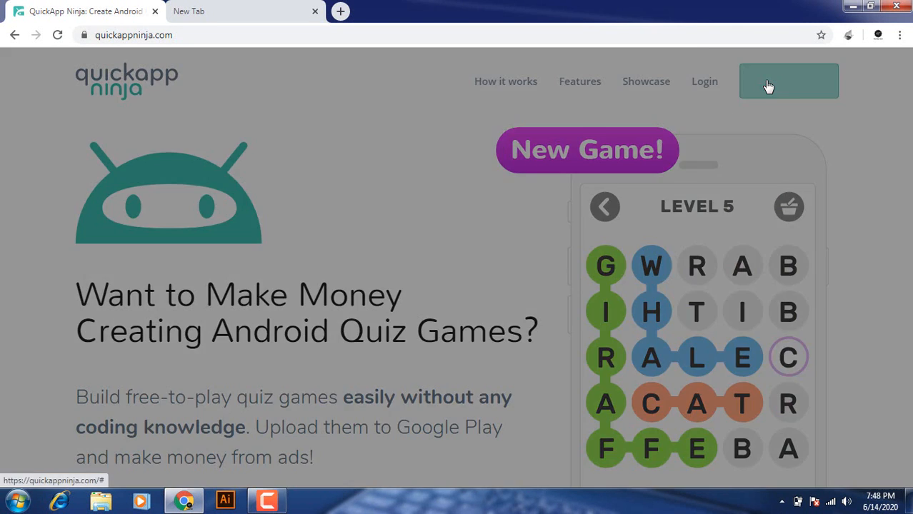
pyautogui.click(788, 81)
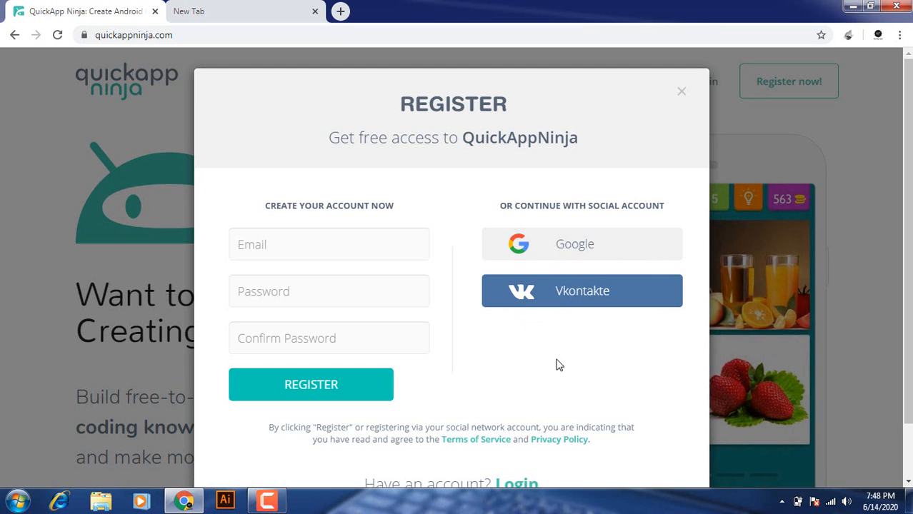
pyautogui.moveTo(445, 215)
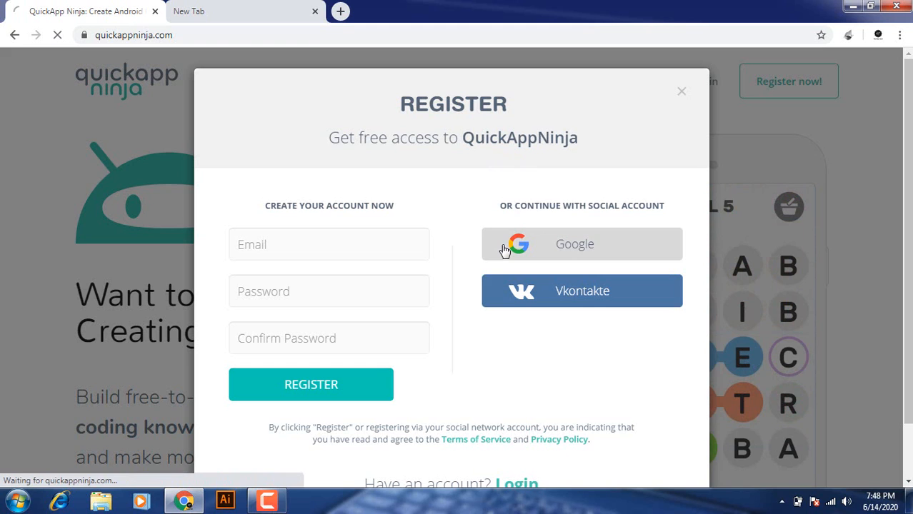
pyautogui.click(582, 243)
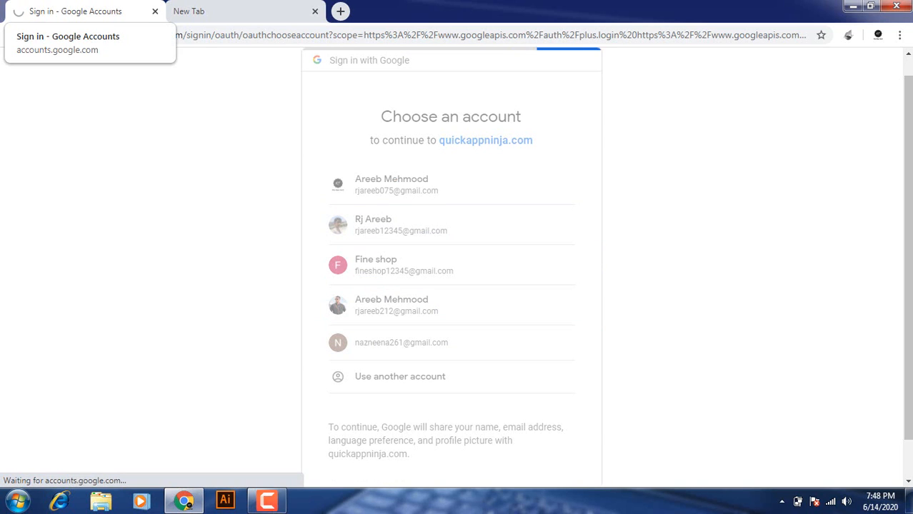
pyautogui.click(392, 185)
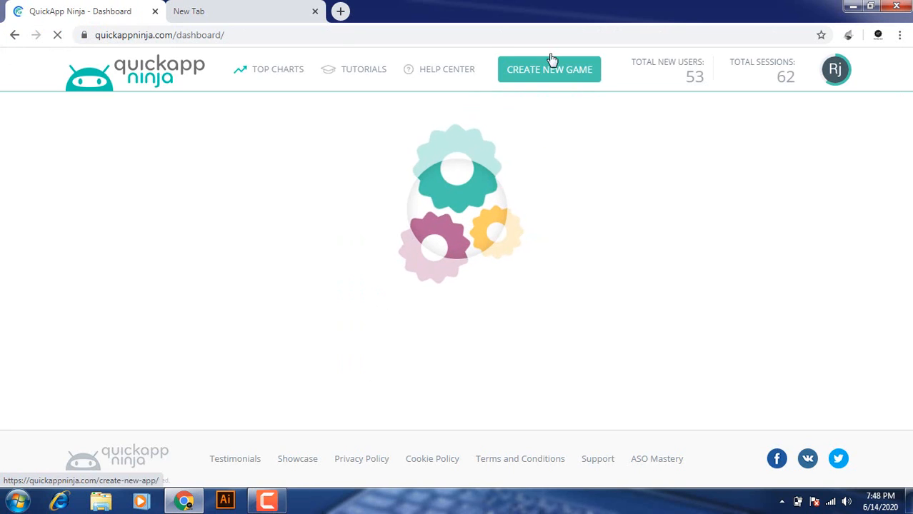
pyautogui.click(549, 69)
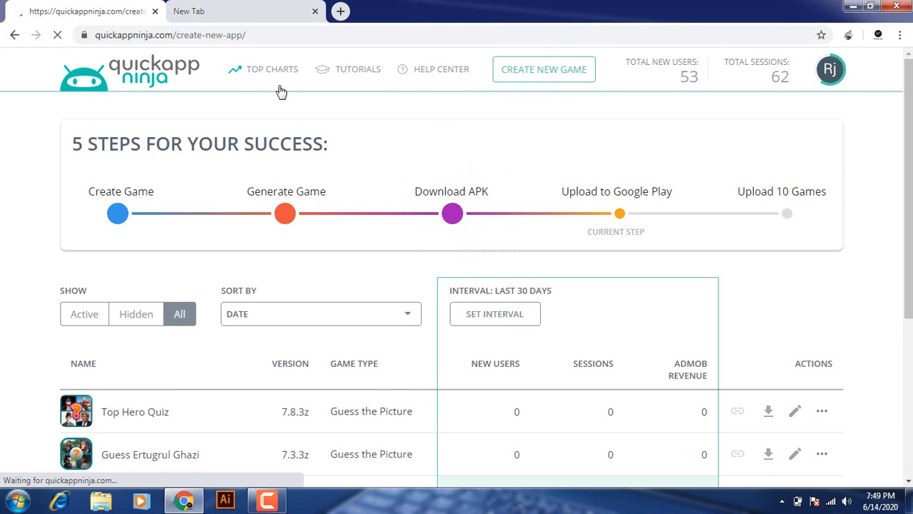
# Step: Browse the five game-type templates and select Chat Story for the new game
pyautogui.click(543, 69)
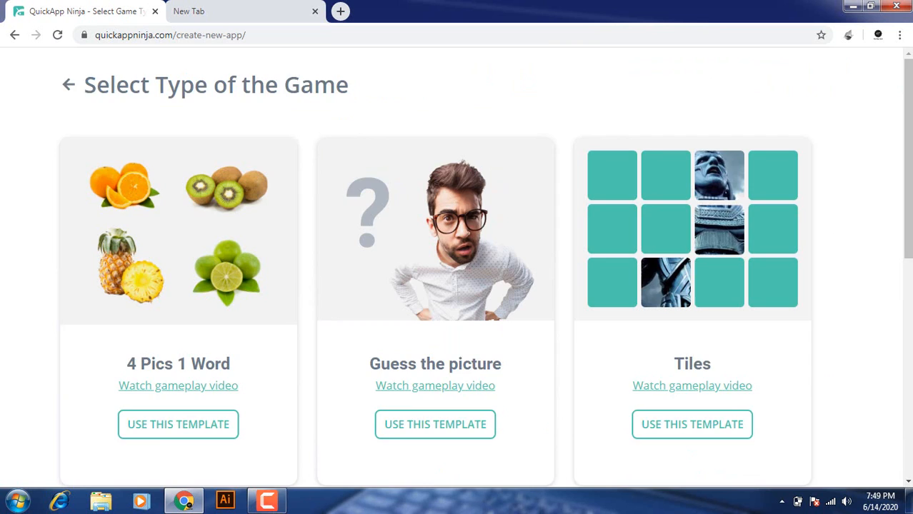
pyautogui.scroll(-3)
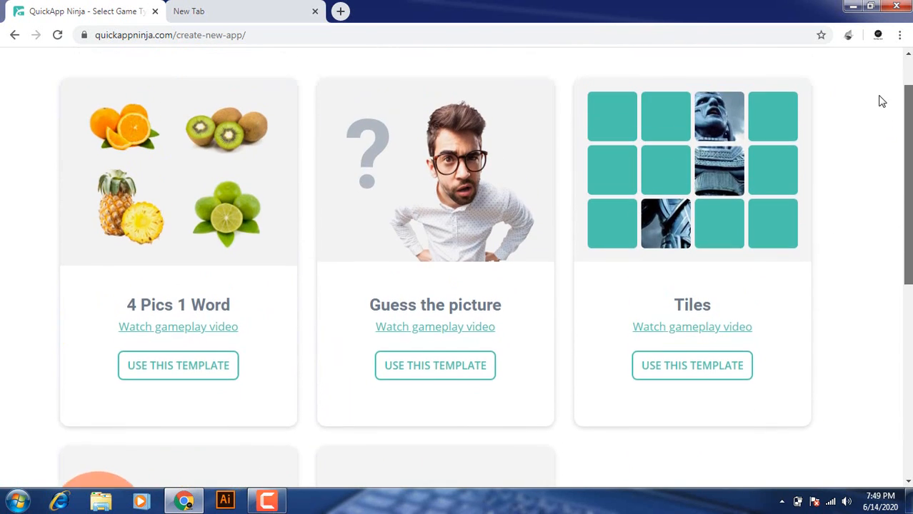
pyautogui.scroll(-3)
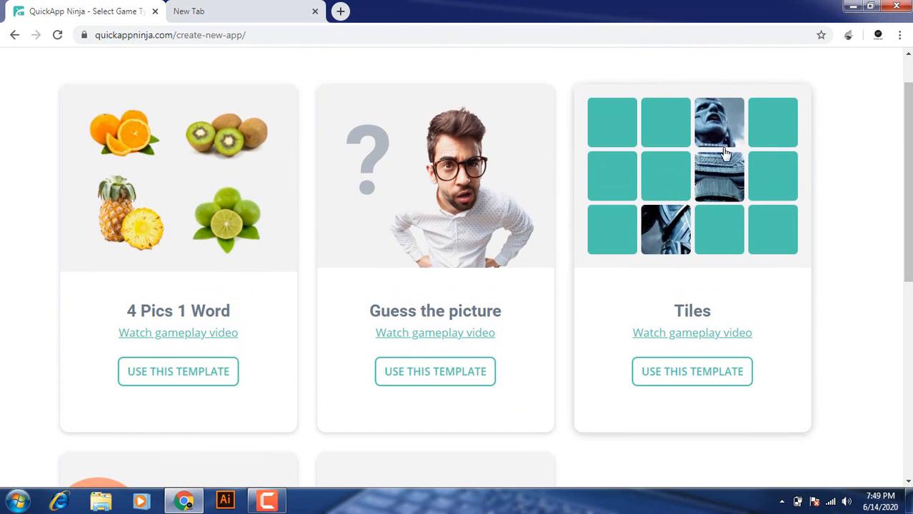
pyautogui.scroll(-3)
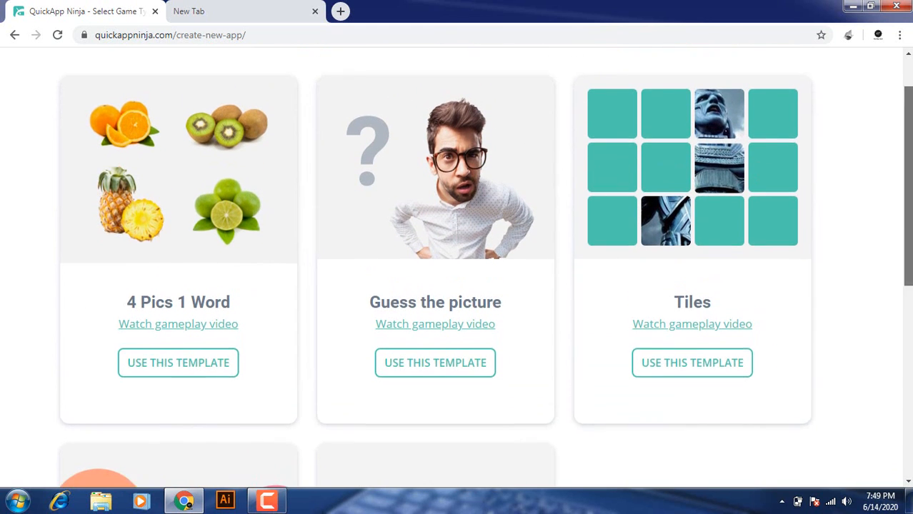
pyautogui.scroll(-3)
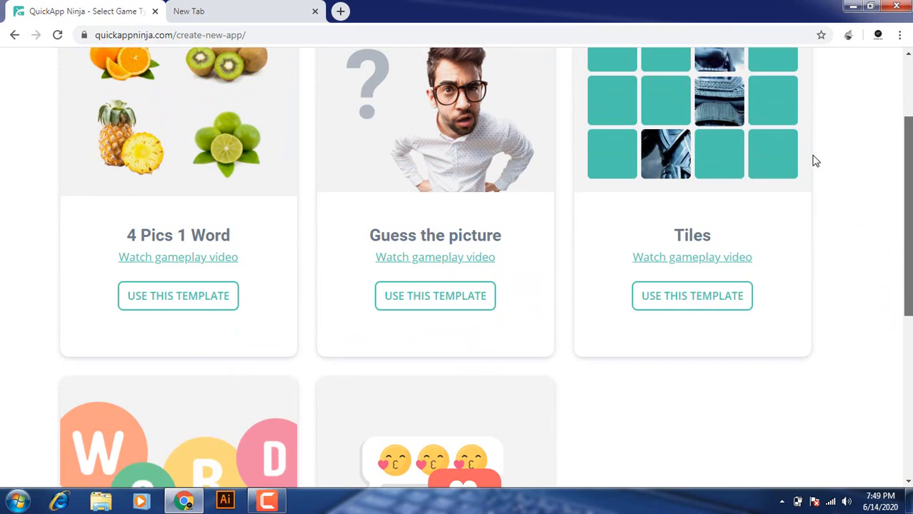
pyautogui.scroll(3)
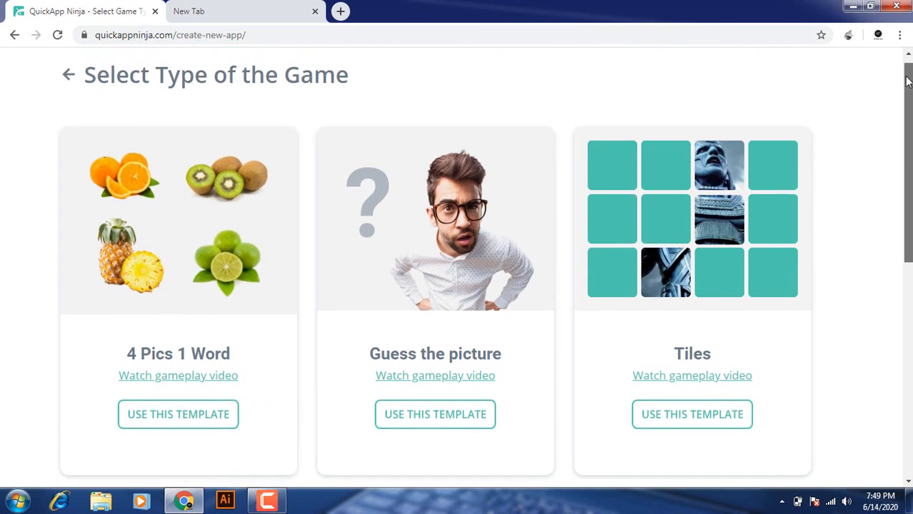
pyautogui.scroll(-3)
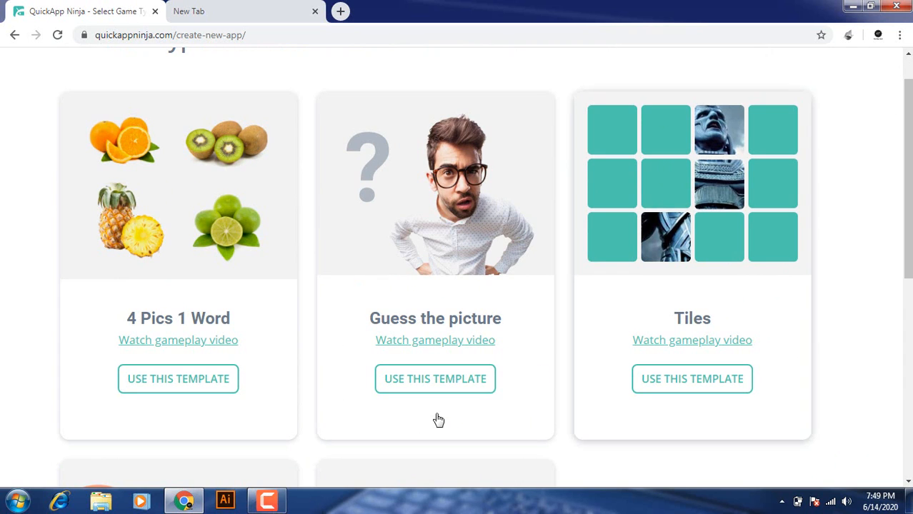
pyautogui.scroll(-3)
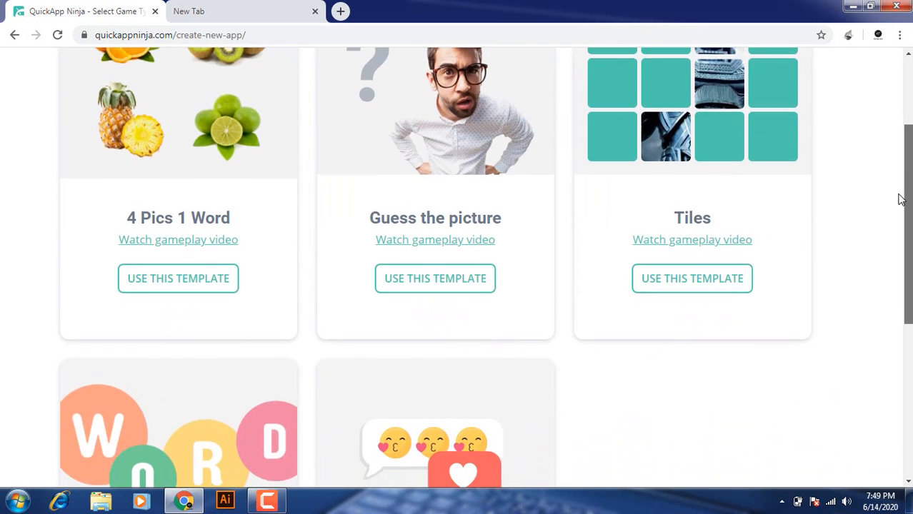
pyautogui.scroll(-3)
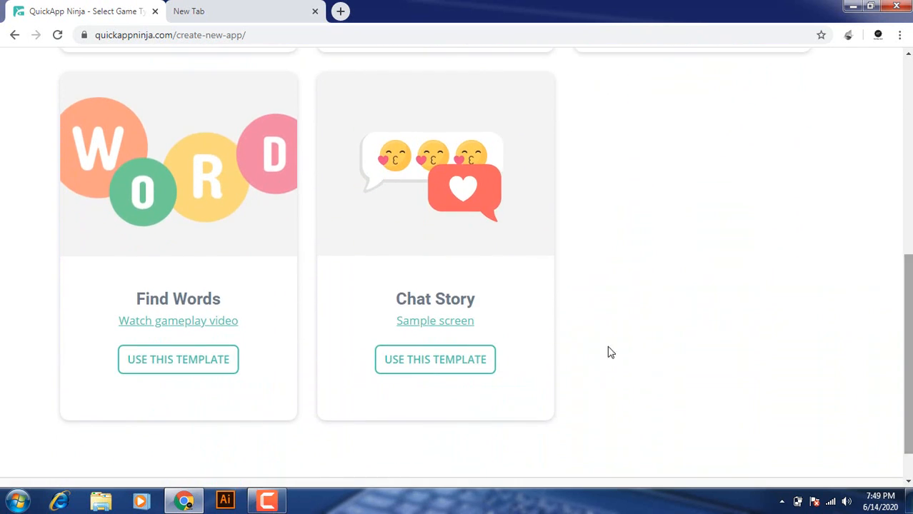
pyautogui.click(435, 359)
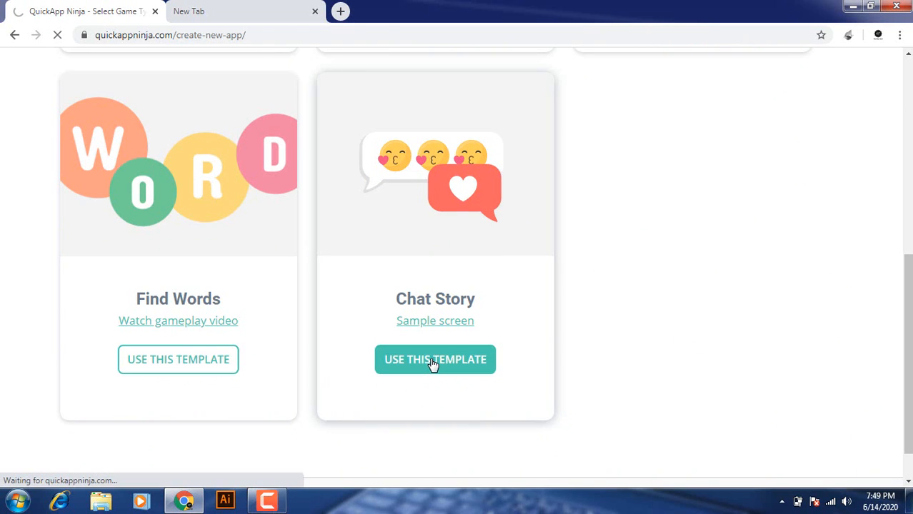
# Step: Review the Main Screen preview and layout options in the game's General Design
pyautogui.click(434, 359)
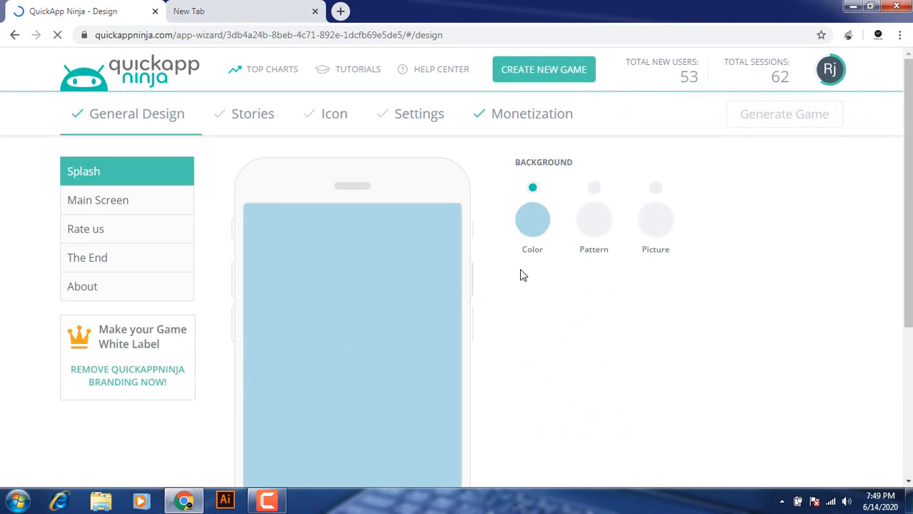
pyautogui.moveTo(572, 193)
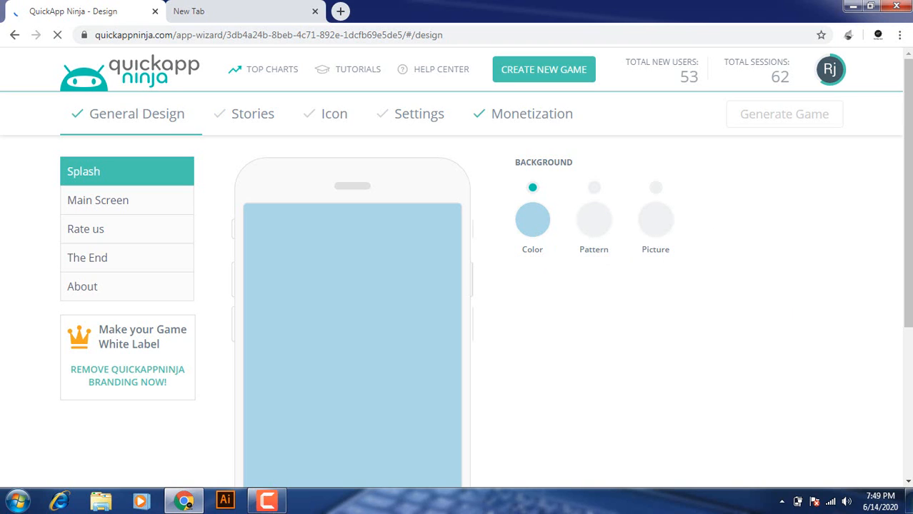
pyautogui.scroll(-3)
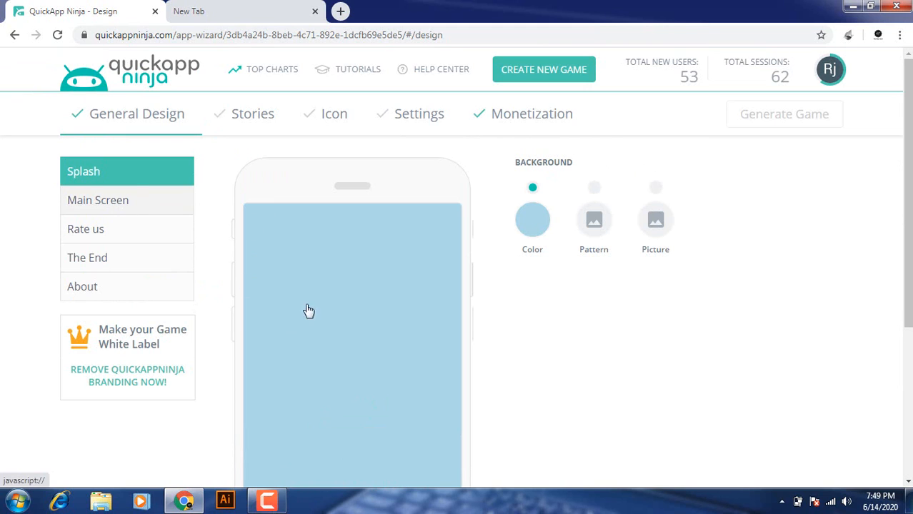
pyautogui.click(98, 200)
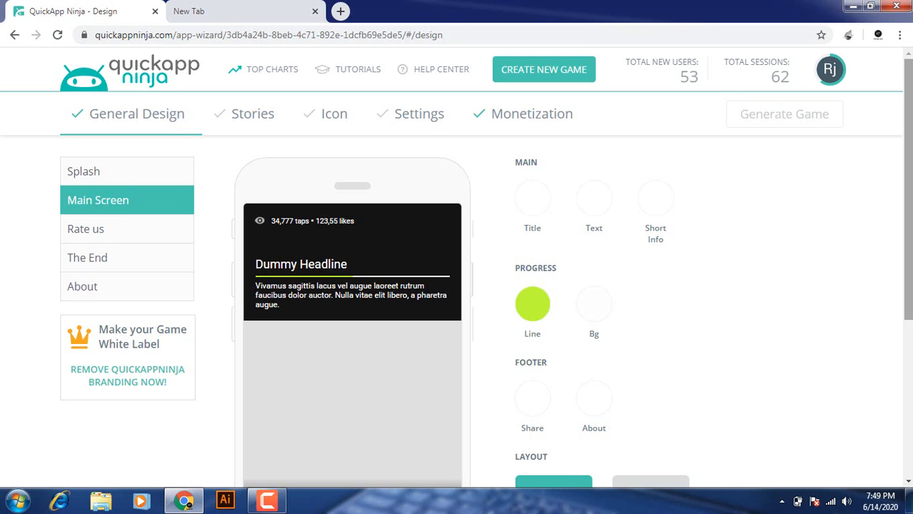
pyautogui.scroll(-3)
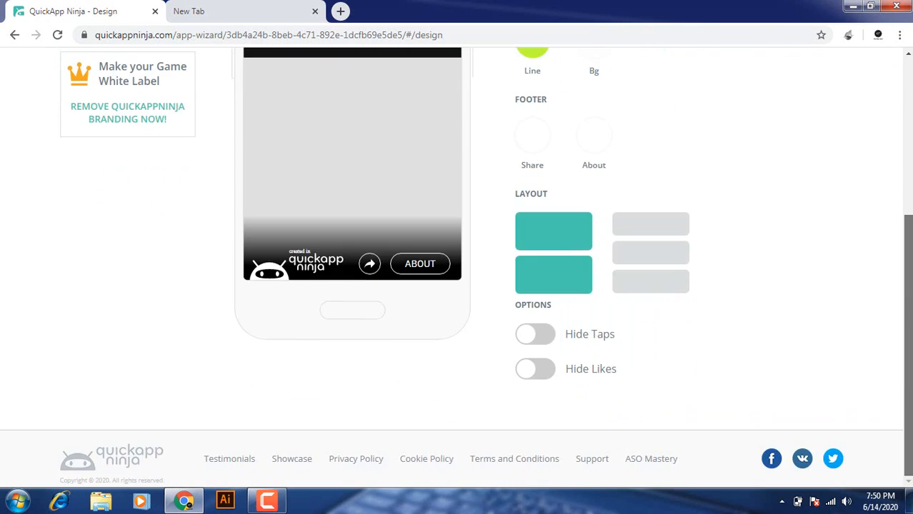
pyautogui.scroll(3)
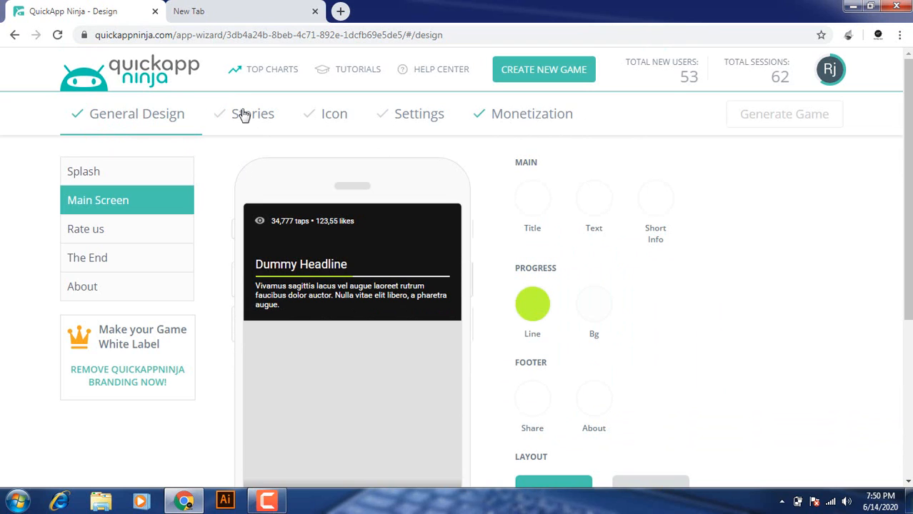
# Step: Go to the Stories step and start creating the first story, showing the theme picker
pyautogui.click(252, 113)
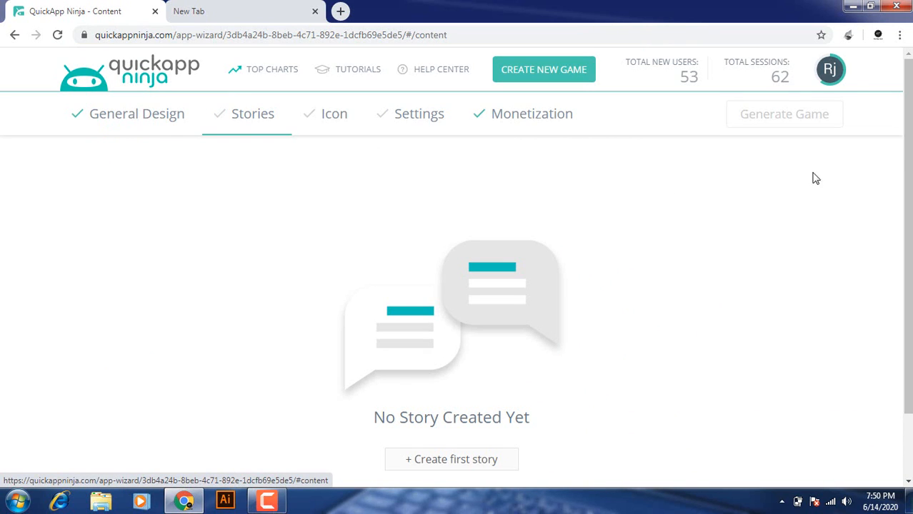
pyautogui.scroll(-3)
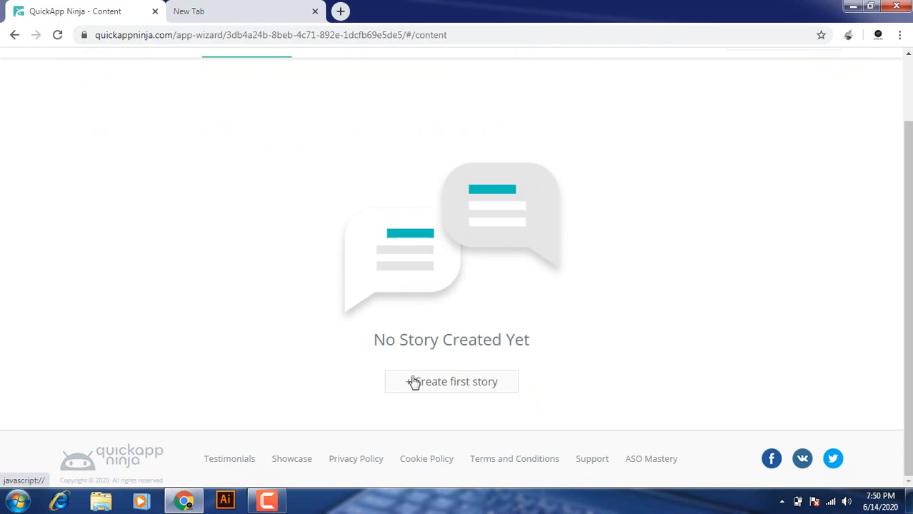
pyautogui.click(451, 382)
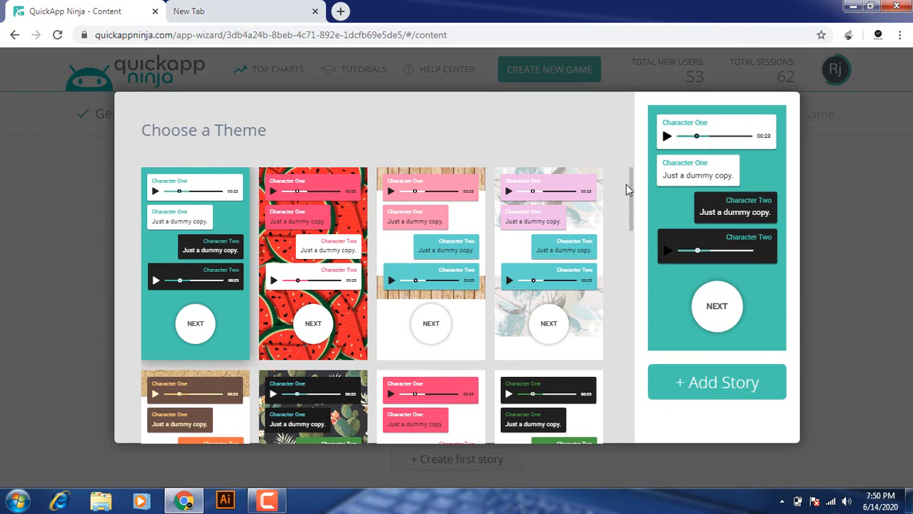
# Step: Browse down the Choose a Theme dialog toward the cactus-patterned theme
pyautogui.scroll(-3)
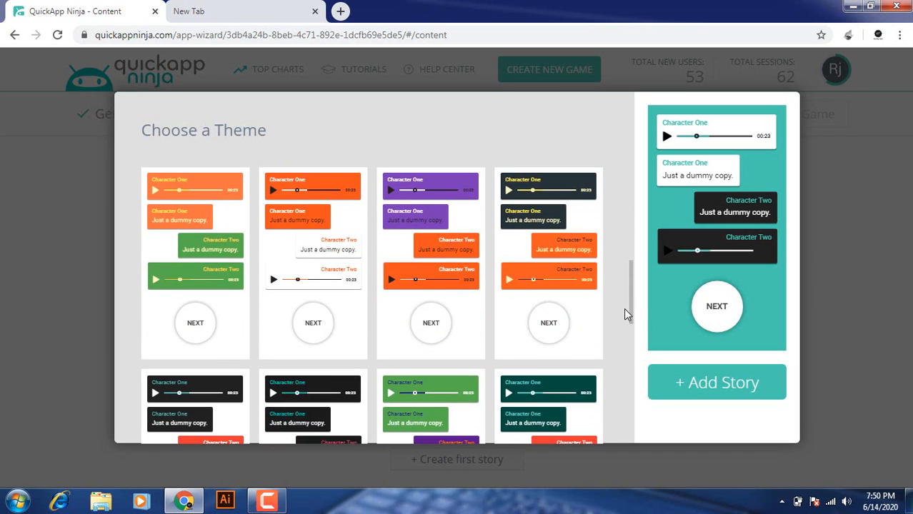
pyautogui.scroll(-3)
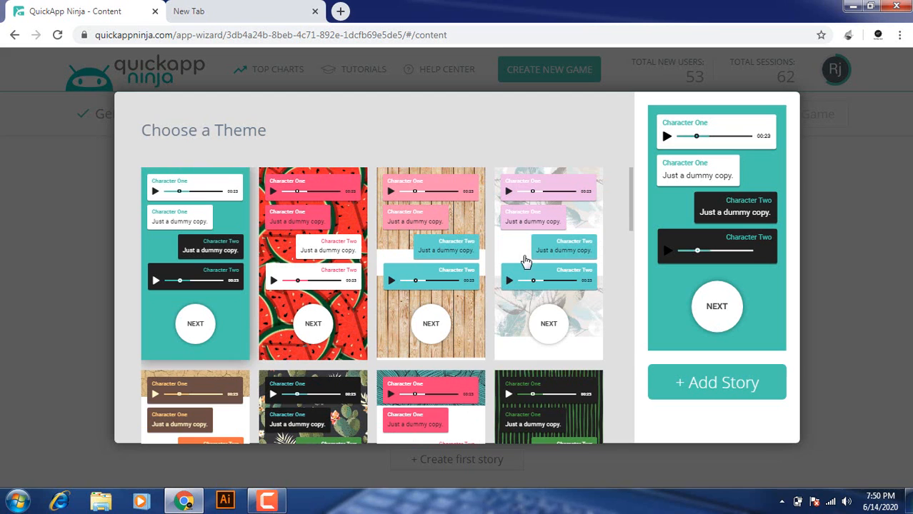
pyautogui.scroll(-3)
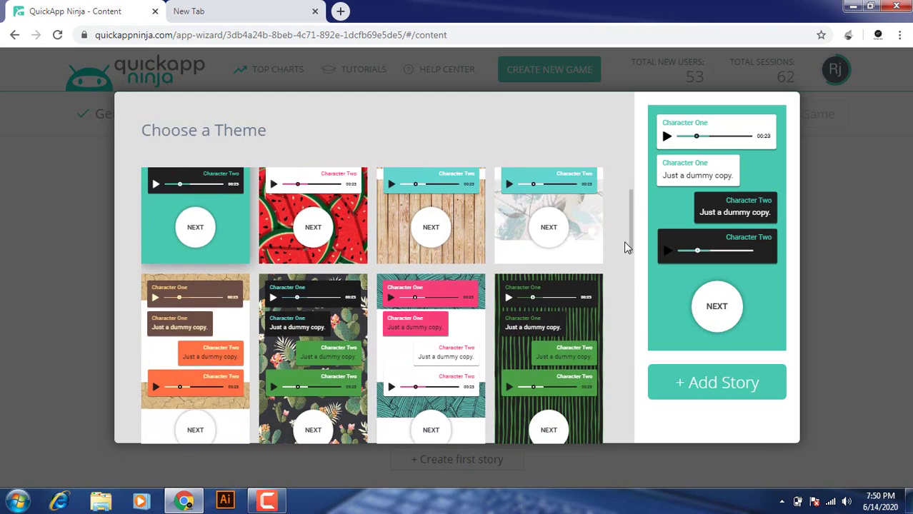
pyautogui.scroll(-3)
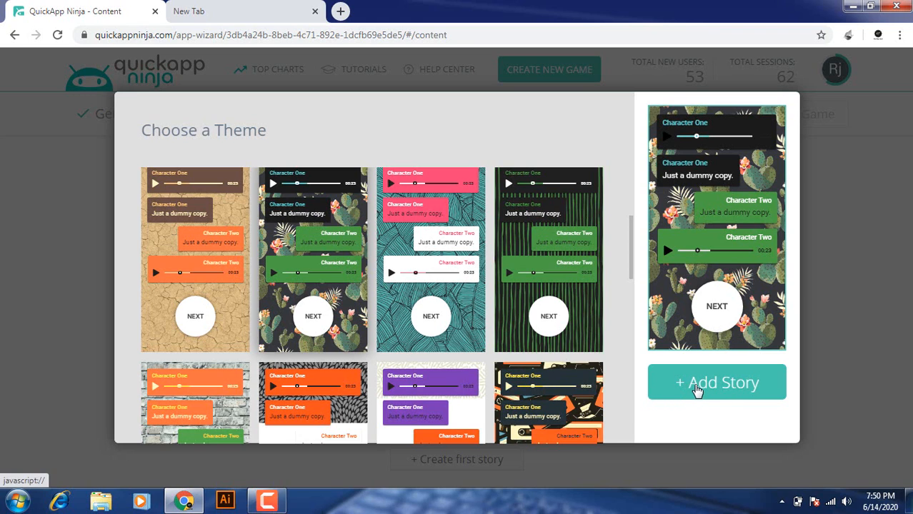
pyautogui.moveTo(754, 383)
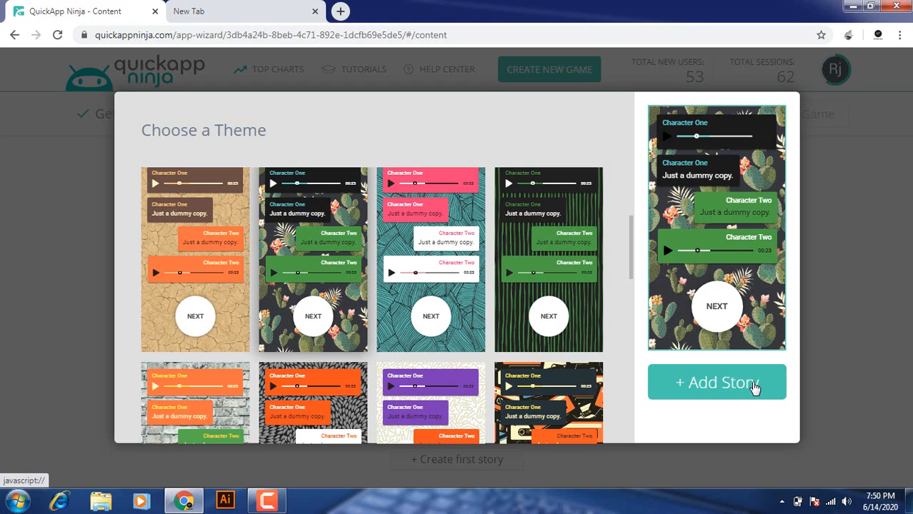
pyautogui.moveTo(694, 378)
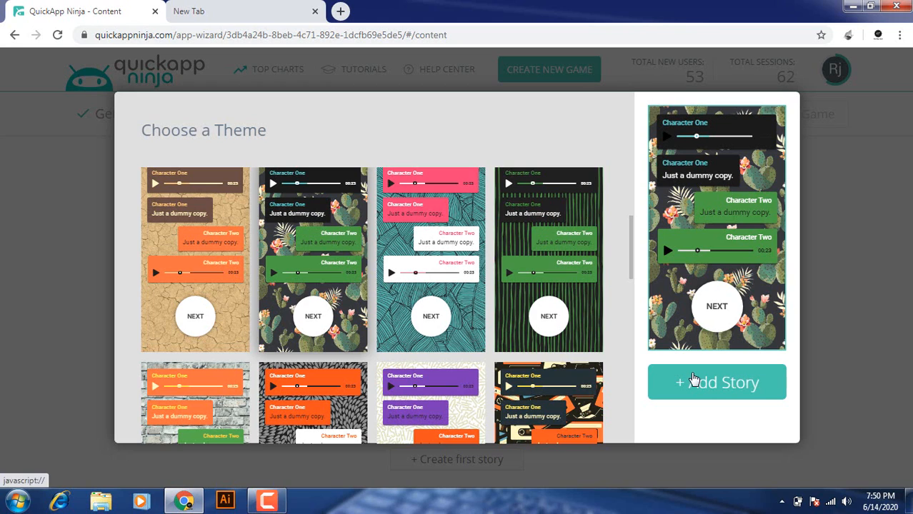
pyautogui.moveTo(707, 382)
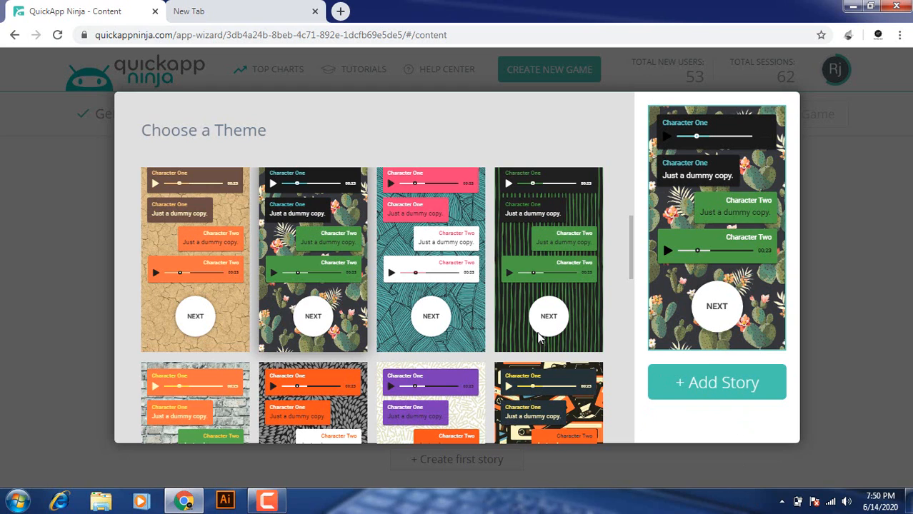
pyautogui.moveTo(717, 381)
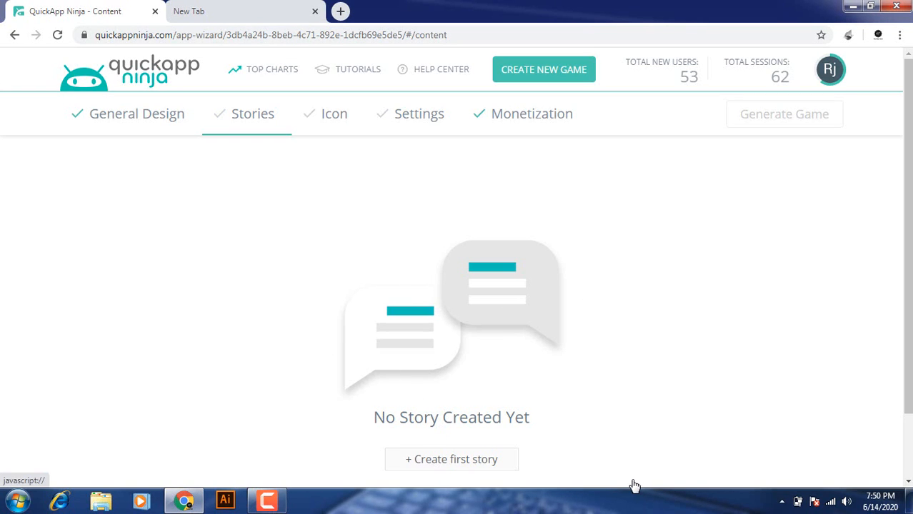
# Step: Create the first story and add a second unnamed story to the list
pyautogui.click(451, 459)
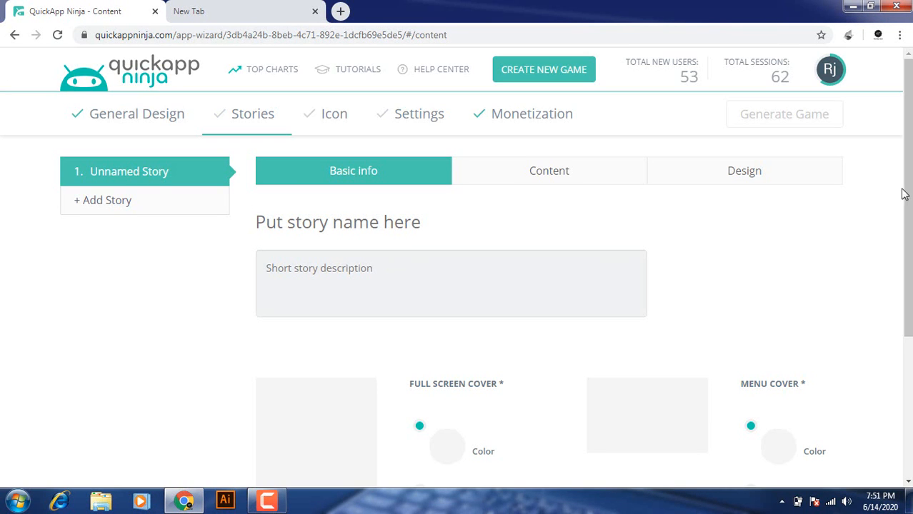
pyautogui.scroll(-3)
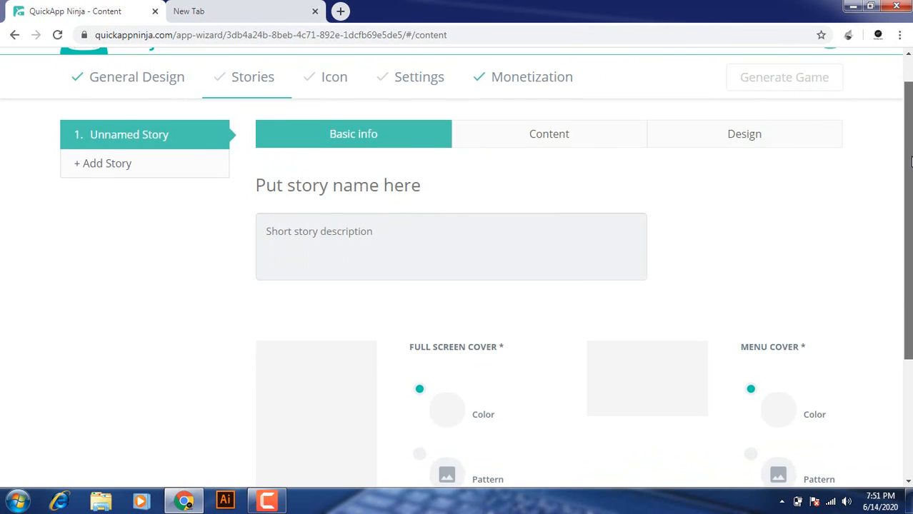
pyautogui.scroll(-3)
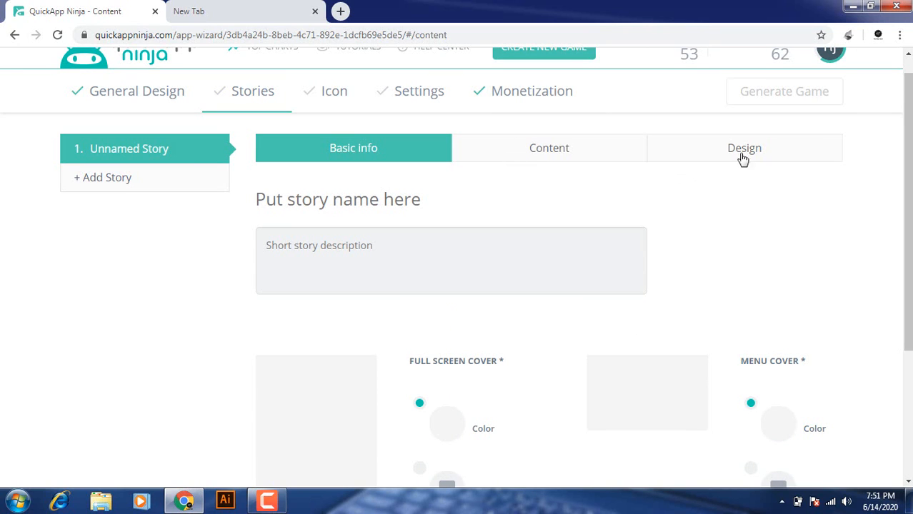
pyautogui.moveTo(709, 407)
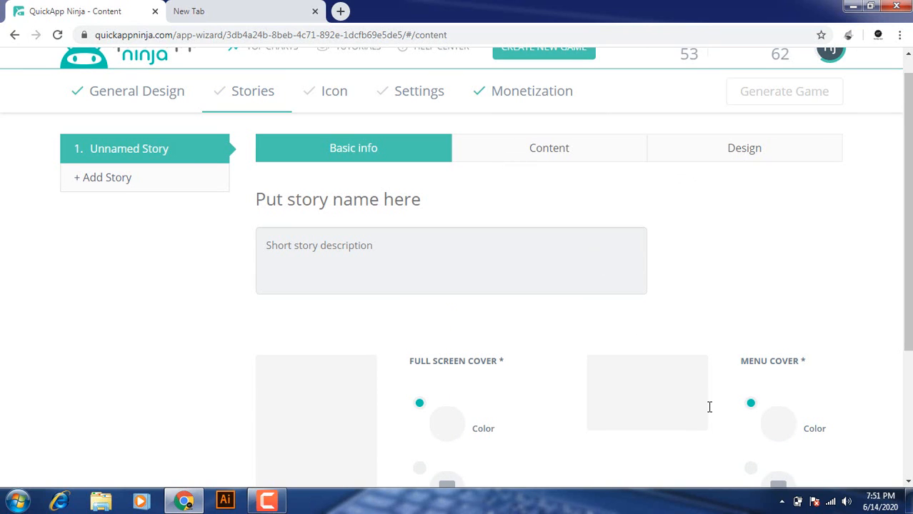
pyautogui.moveTo(564, 148)
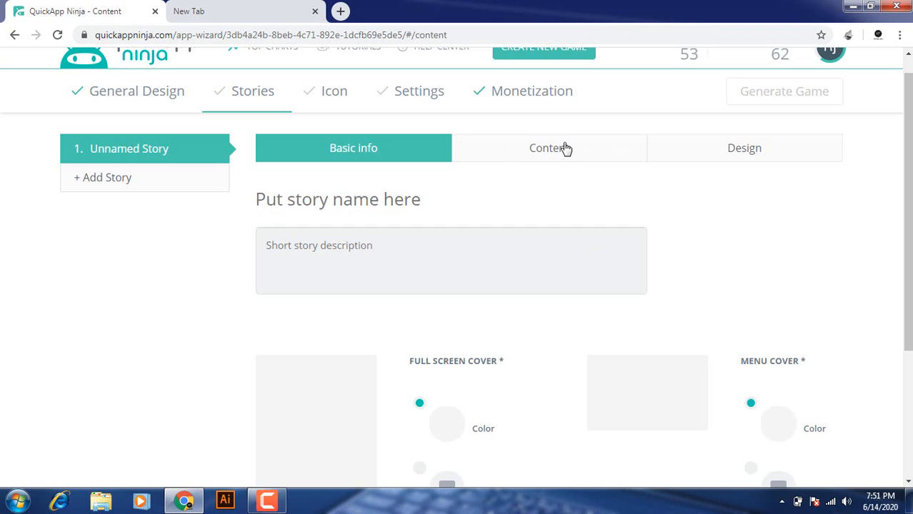
pyautogui.moveTo(554, 152)
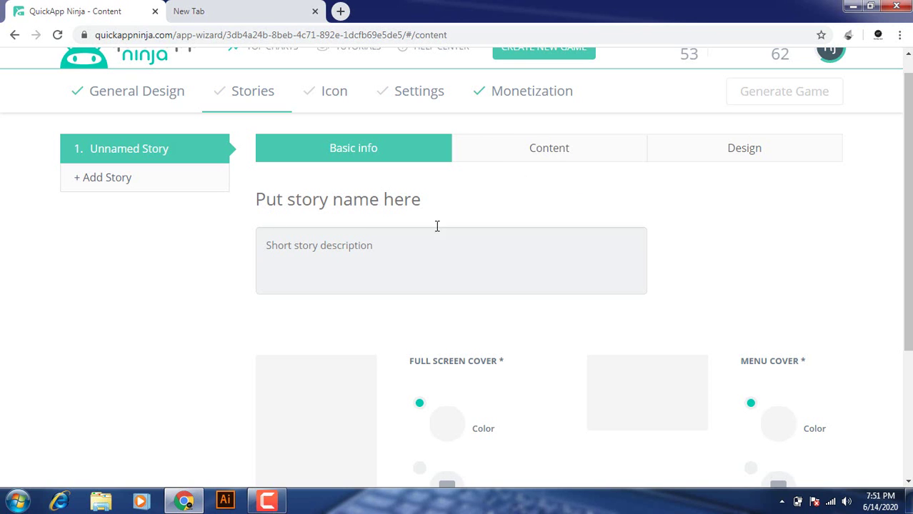
pyautogui.scroll(-3)
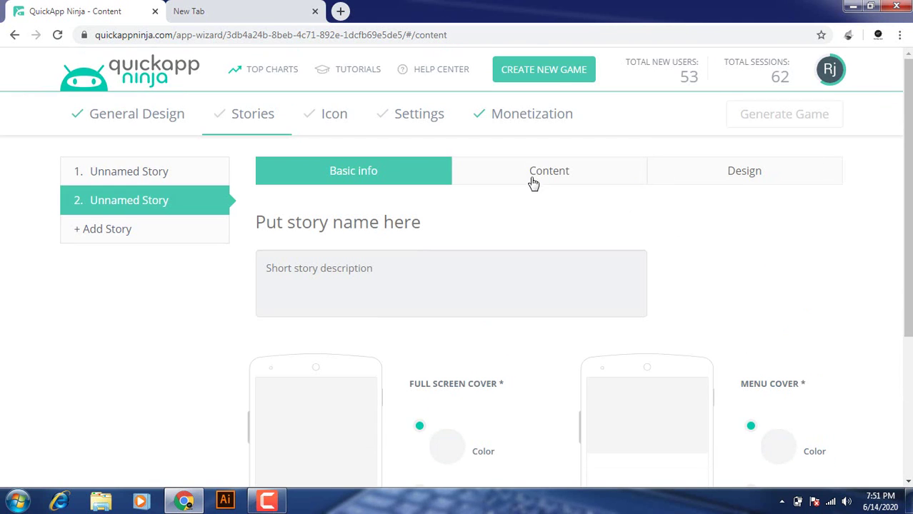
# Step: View the second story's empty content and characters, then move on to the App Icon step
pyautogui.click(549, 171)
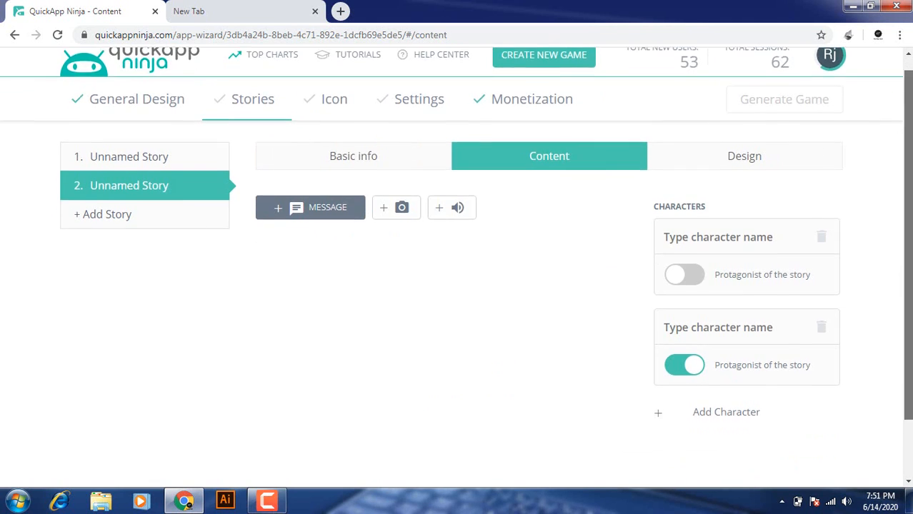
pyautogui.scroll(-3)
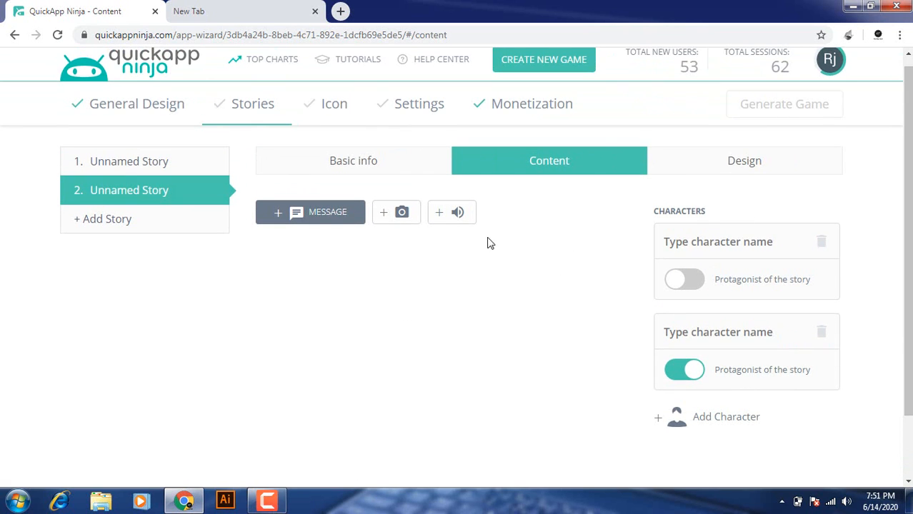
pyautogui.moveTo(491, 317)
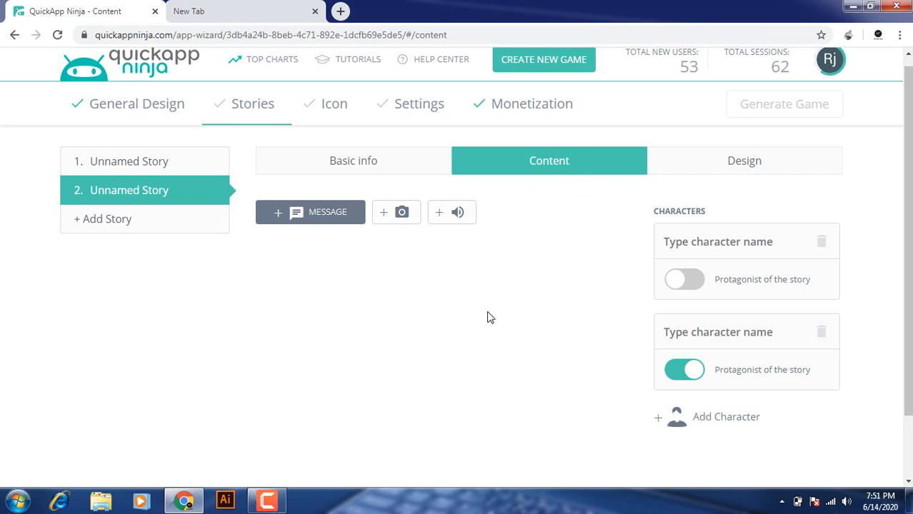
pyautogui.moveTo(342, 165)
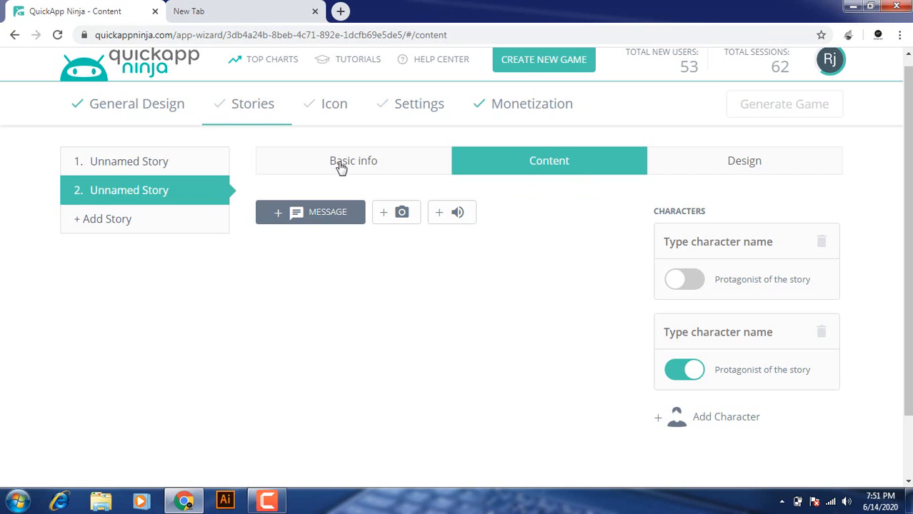
pyautogui.click(334, 104)
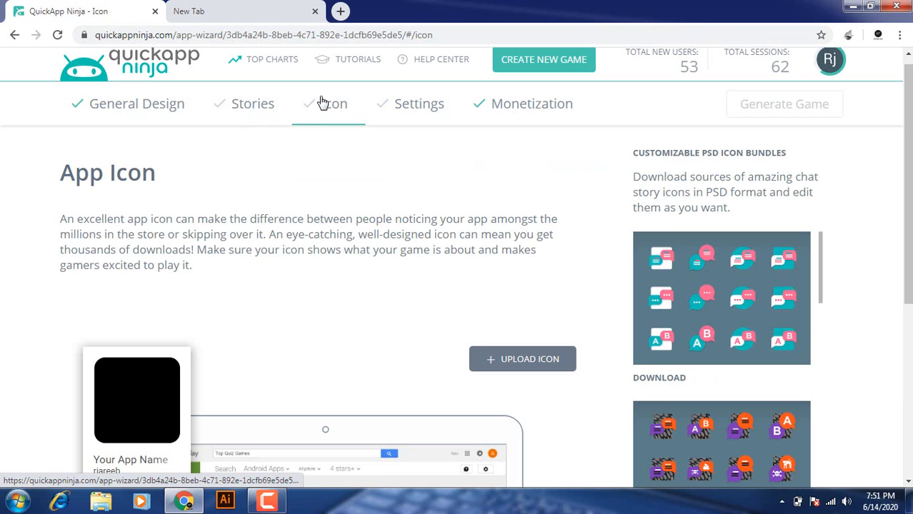
pyautogui.moveTo(659, 283)
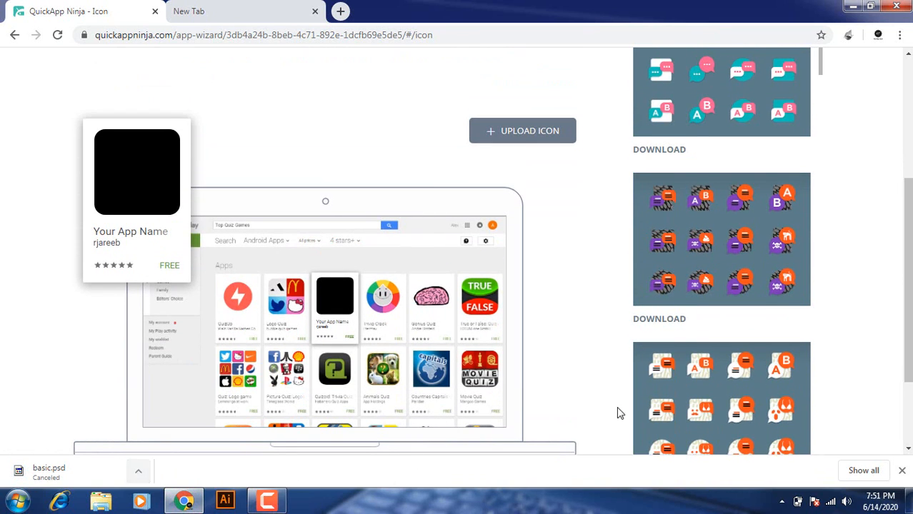
pyautogui.scroll(-3)
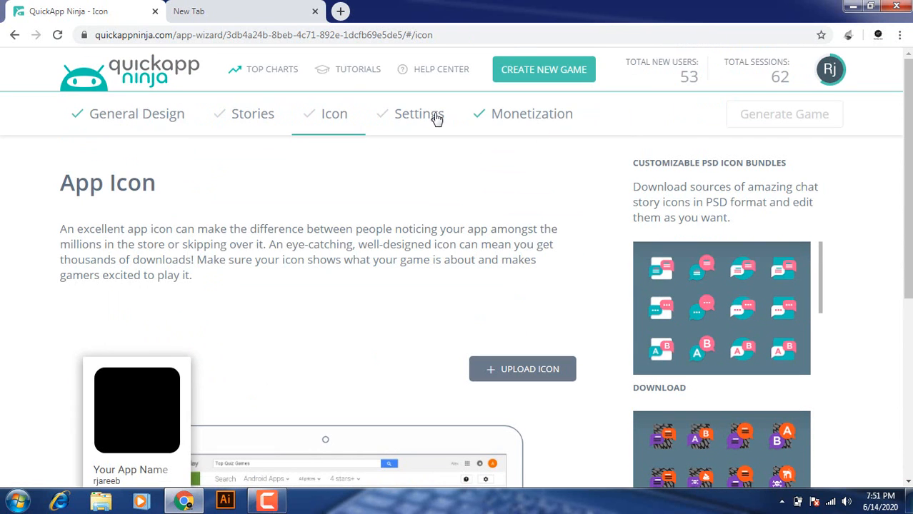
pyautogui.click(419, 113)
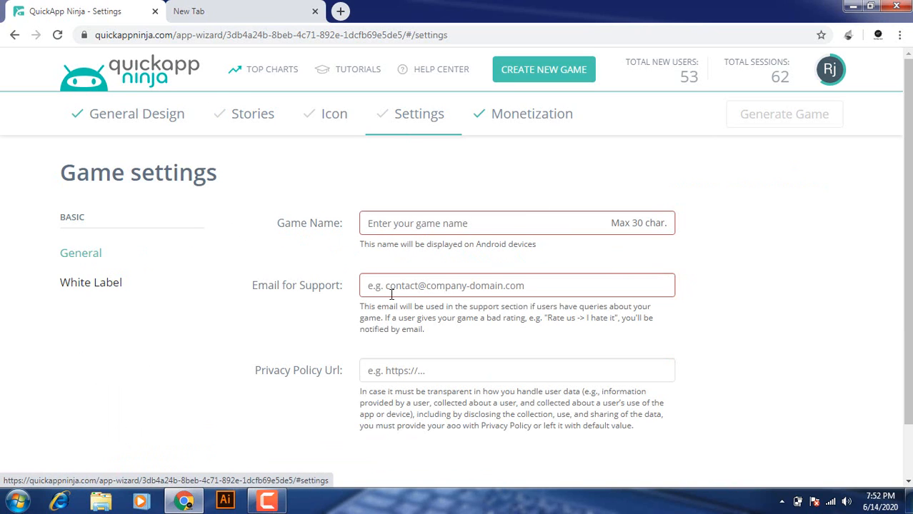
# Step: Review the White Label settings offering lifetime branding removal for $9.99
pyautogui.click(90, 282)
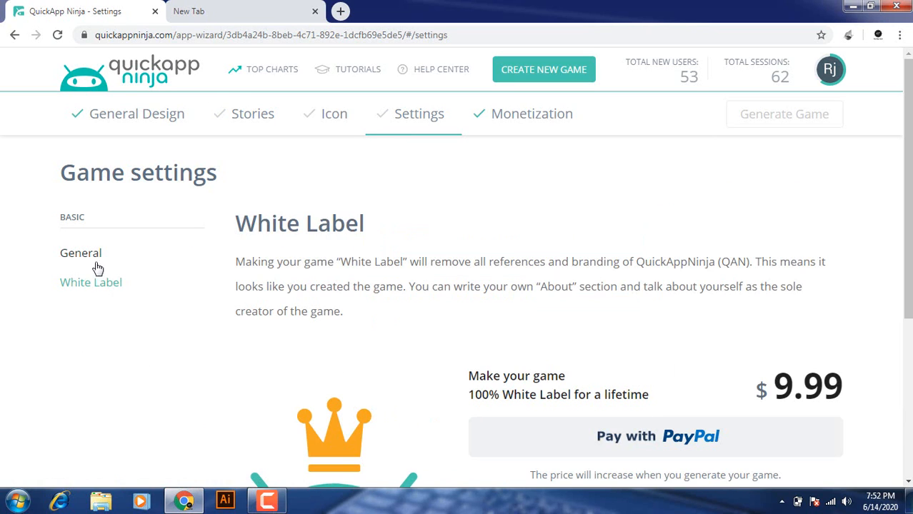
pyautogui.scroll(-3)
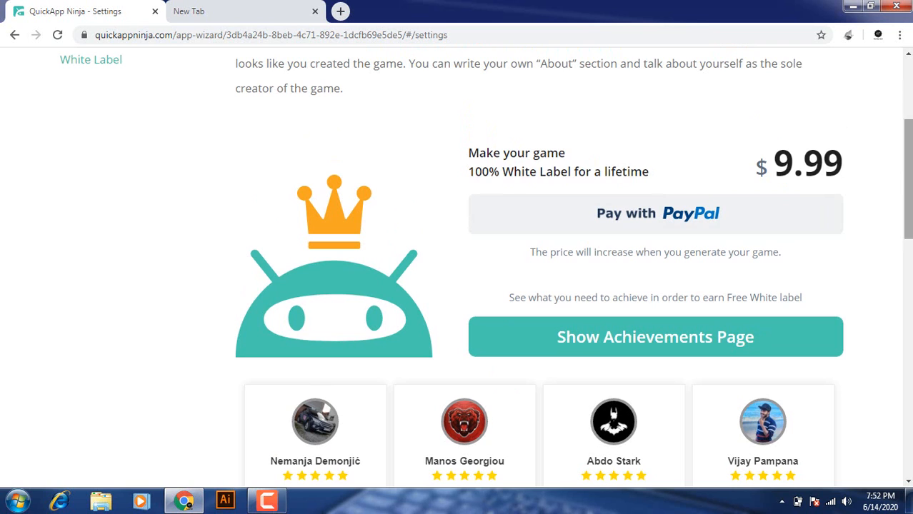
pyautogui.scroll(-3)
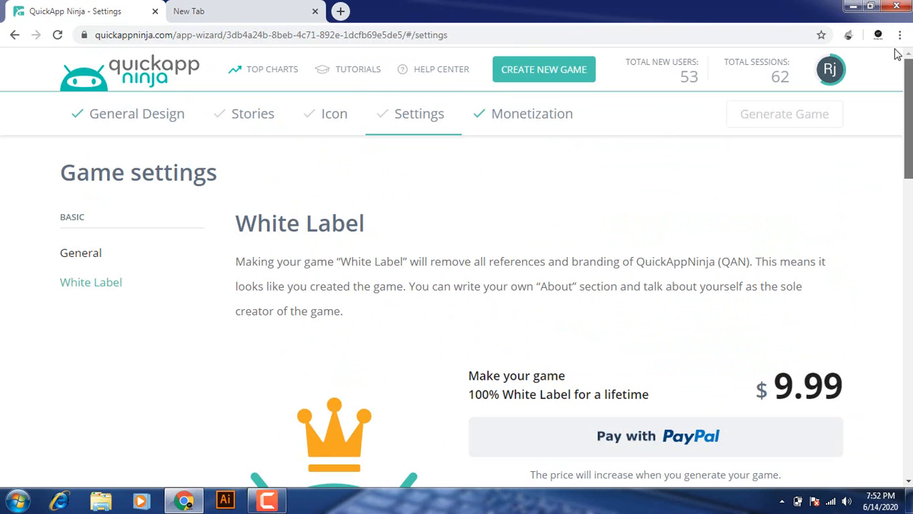
# Step: In Monetization, view the Facebook banner network details and return to the banner networks overview
pyautogui.click(533, 114)
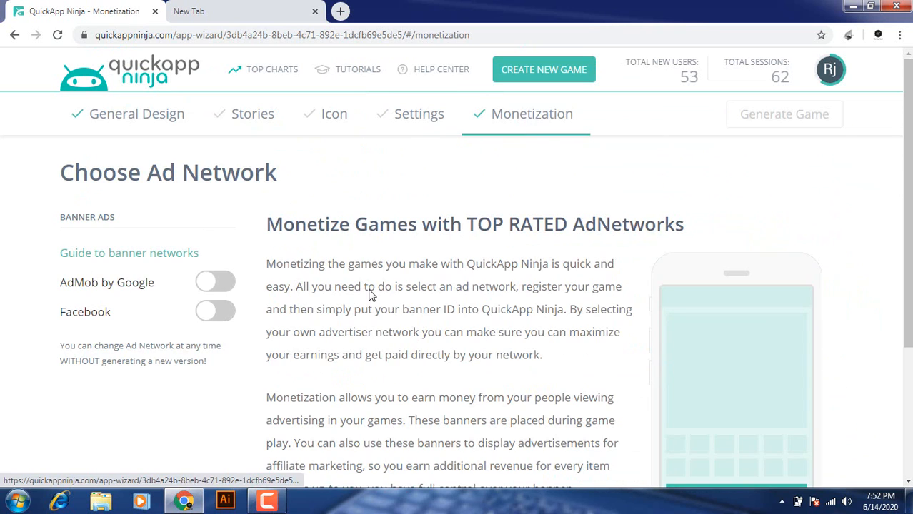
pyautogui.click(85, 312)
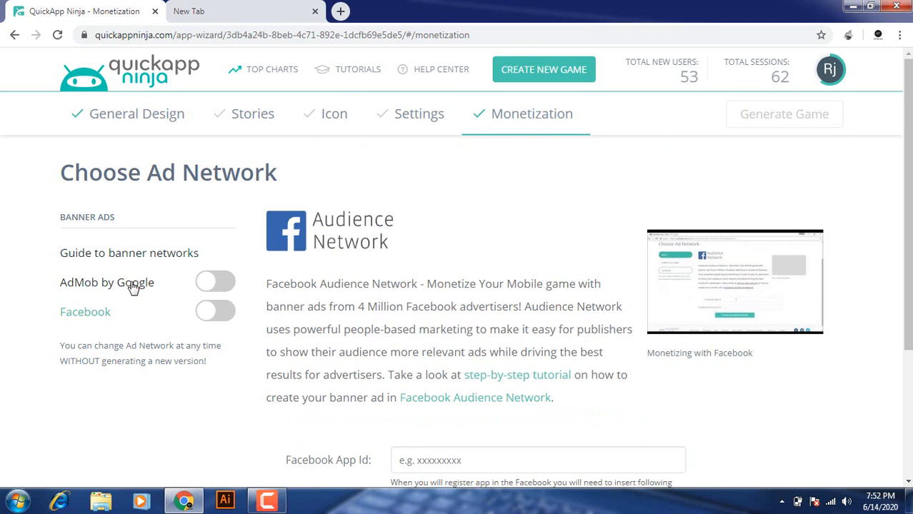
pyautogui.scroll(-3)
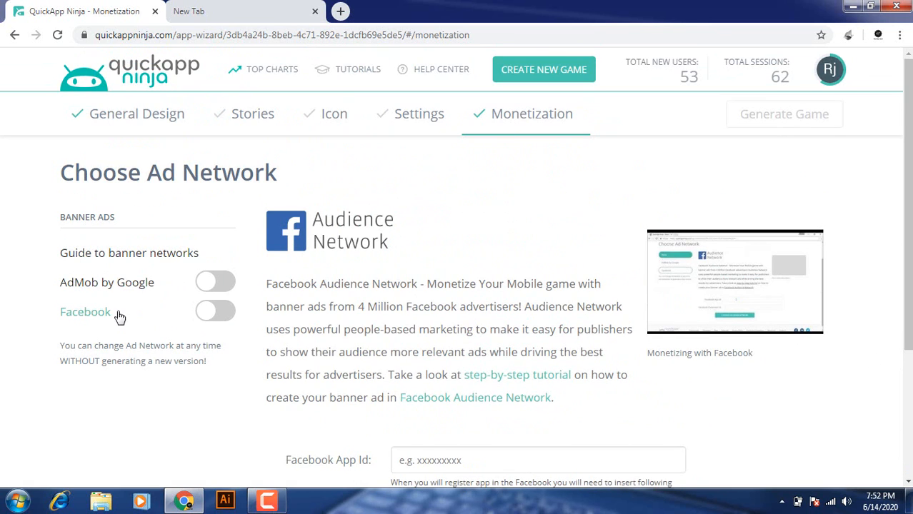
pyautogui.click(107, 282)
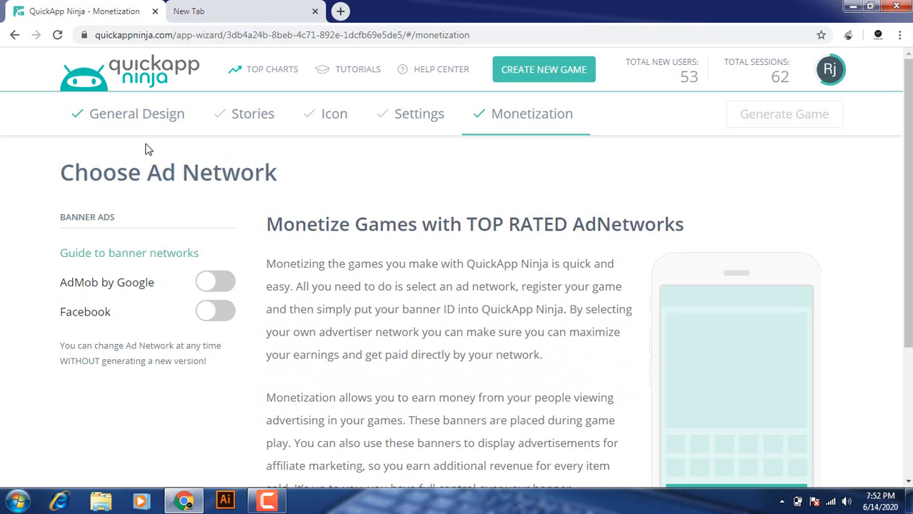
pyautogui.moveTo(675, 395)
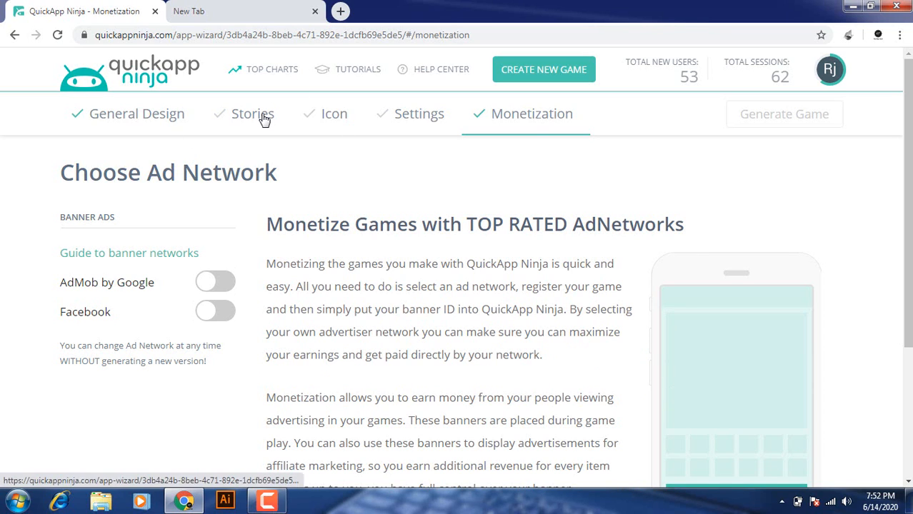
# Step: Back in Stories, preview the second story's design options and return to its content editor
pyautogui.click(252, 113)
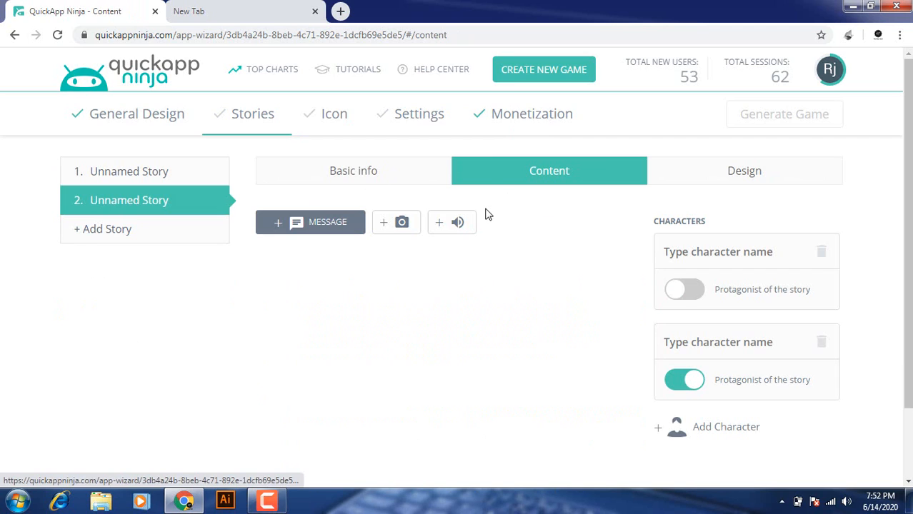
pyautogui.moveTo(670, 224)
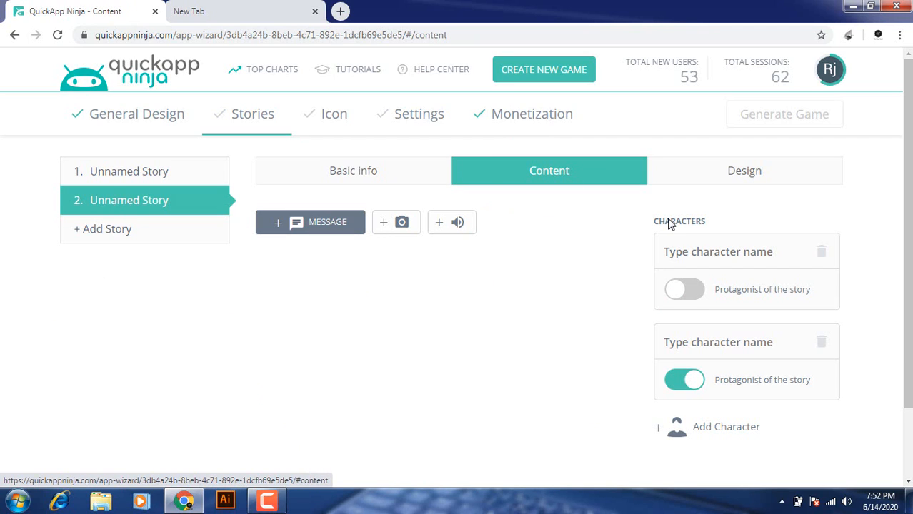
pyautogui.moveTo(680, 174)
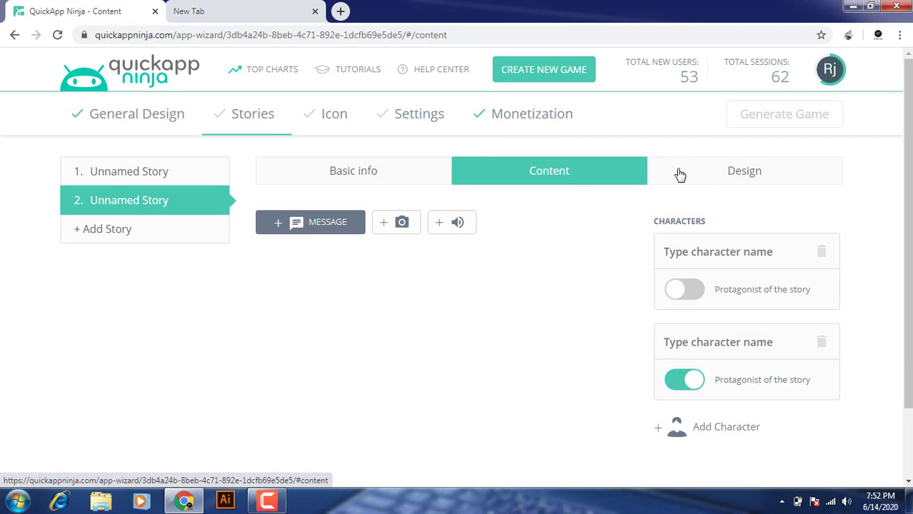
pyautogui.moveTo(311, 54)
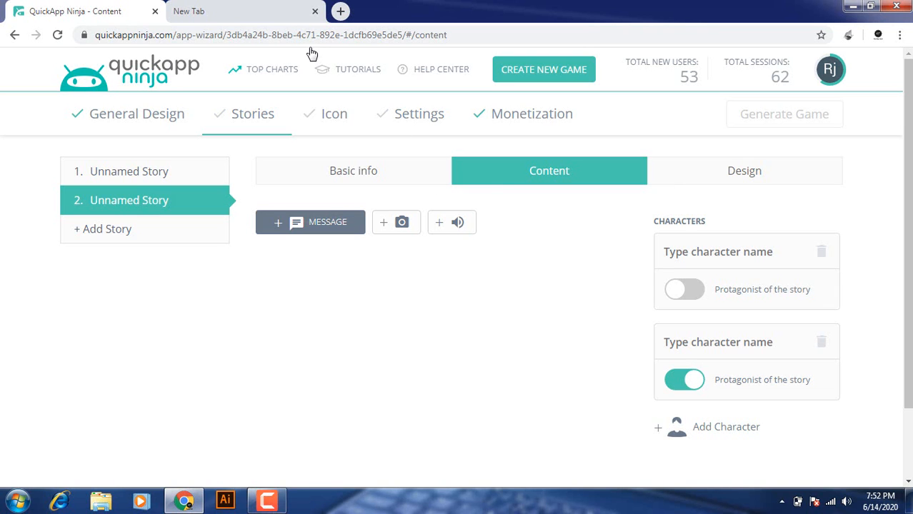
pyautogui.click(744, 170)
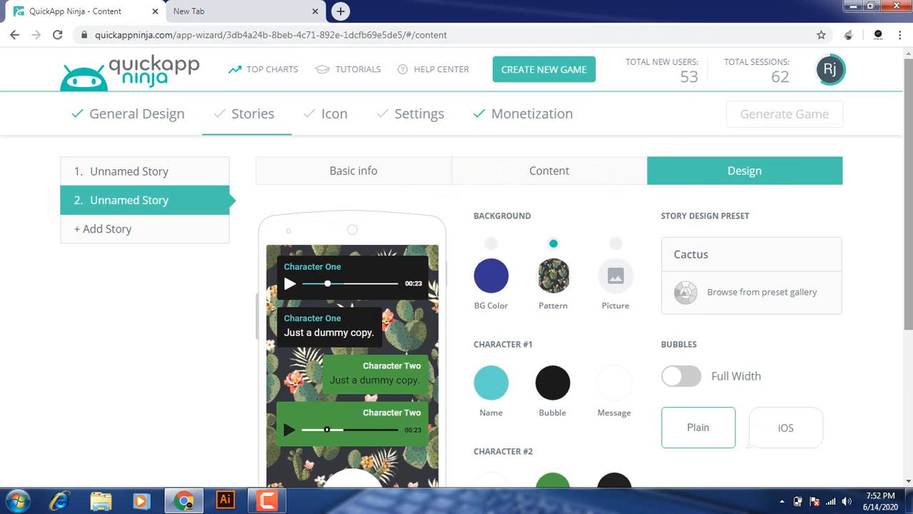
pyautogui.scroll(-3)
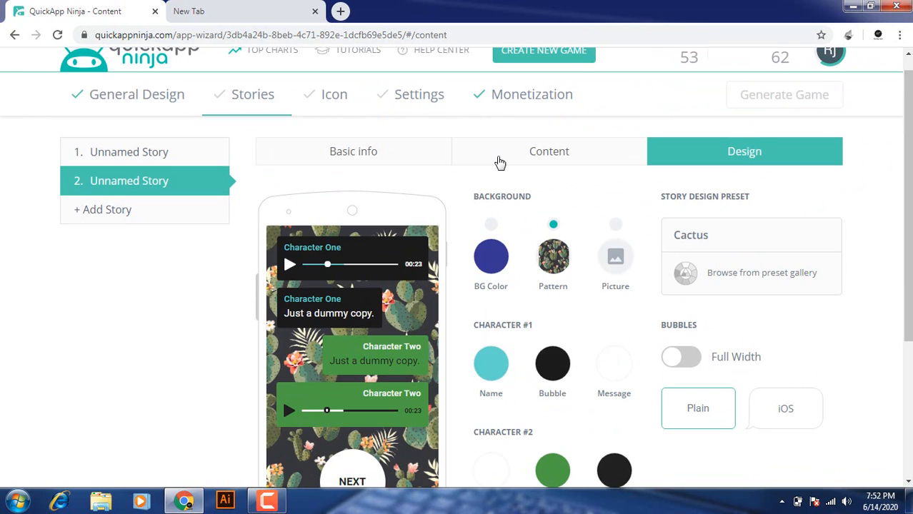
pyautogui.click(549, 151)
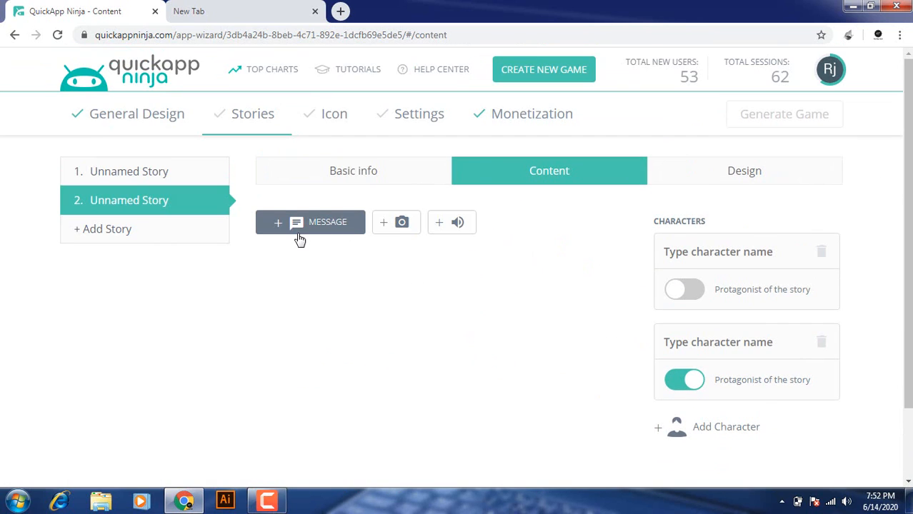
# Step: Add an empty first message to the second story and show its basic info form
pyautogui.click(310, 222)
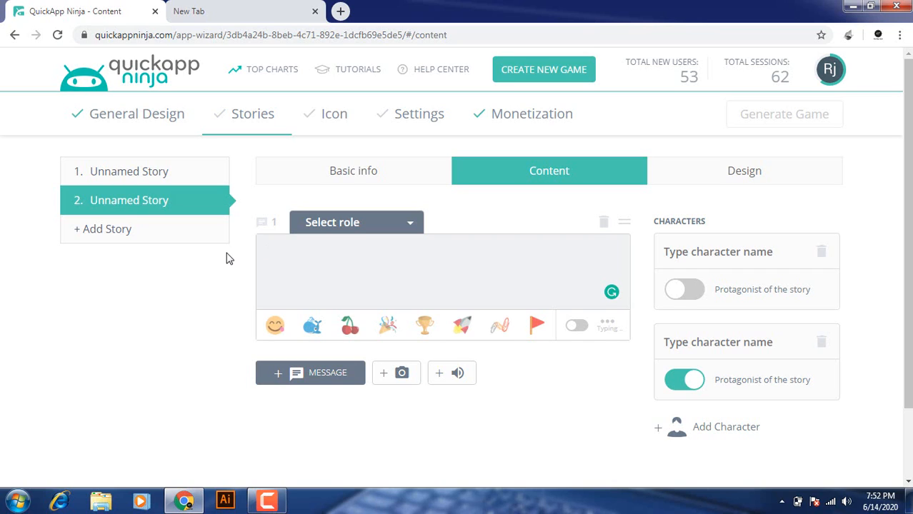
pyautogui.moveTo(369, 170)
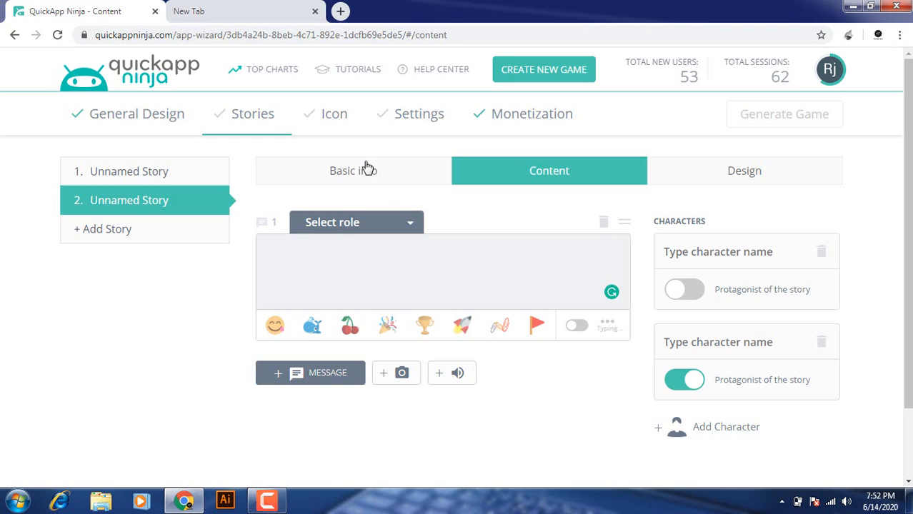
pyautogui.click(352, 171)
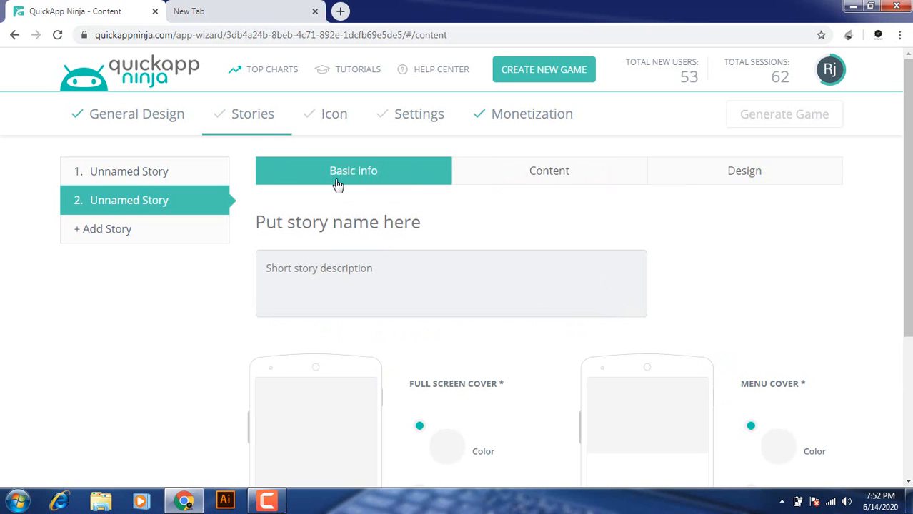